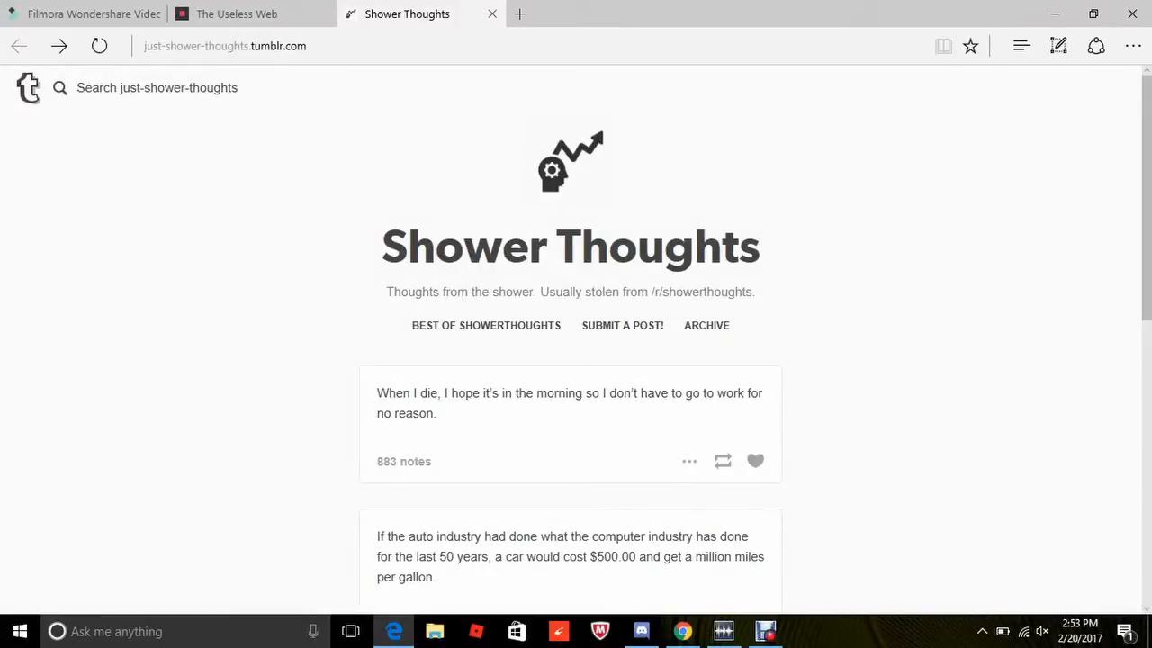
- Browse Shower Thoughts, then open trypap.com and mask the password judged 'You lack creativity.'
scroll(down, 3)
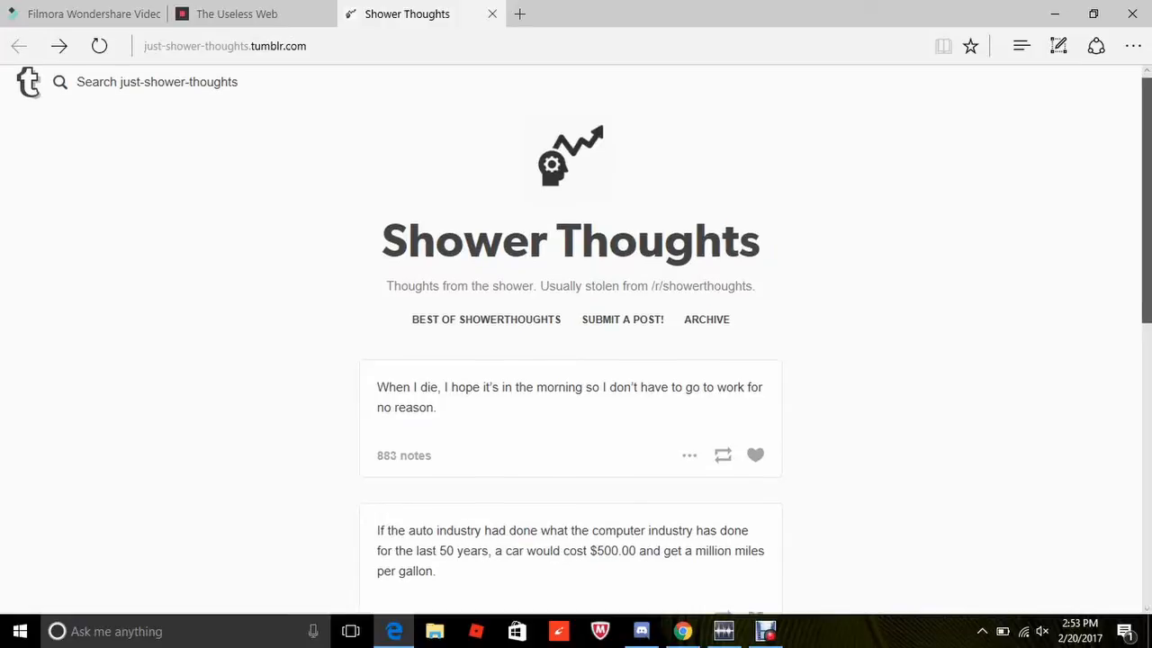
scroll(down, 3)
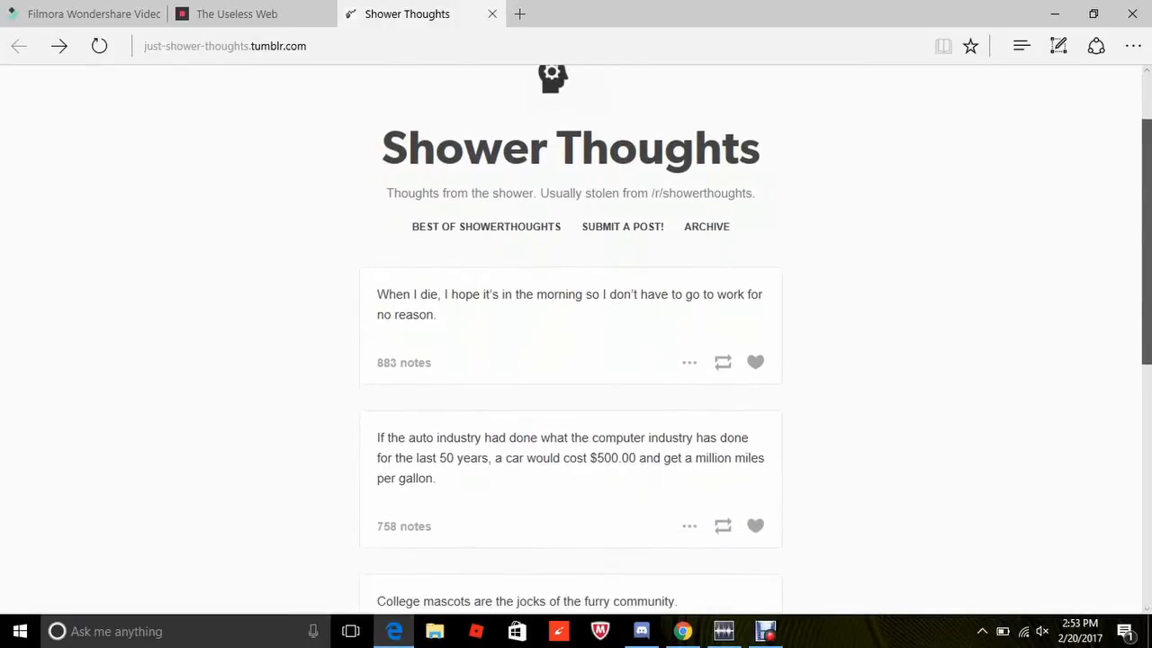
scroll(down, 3)
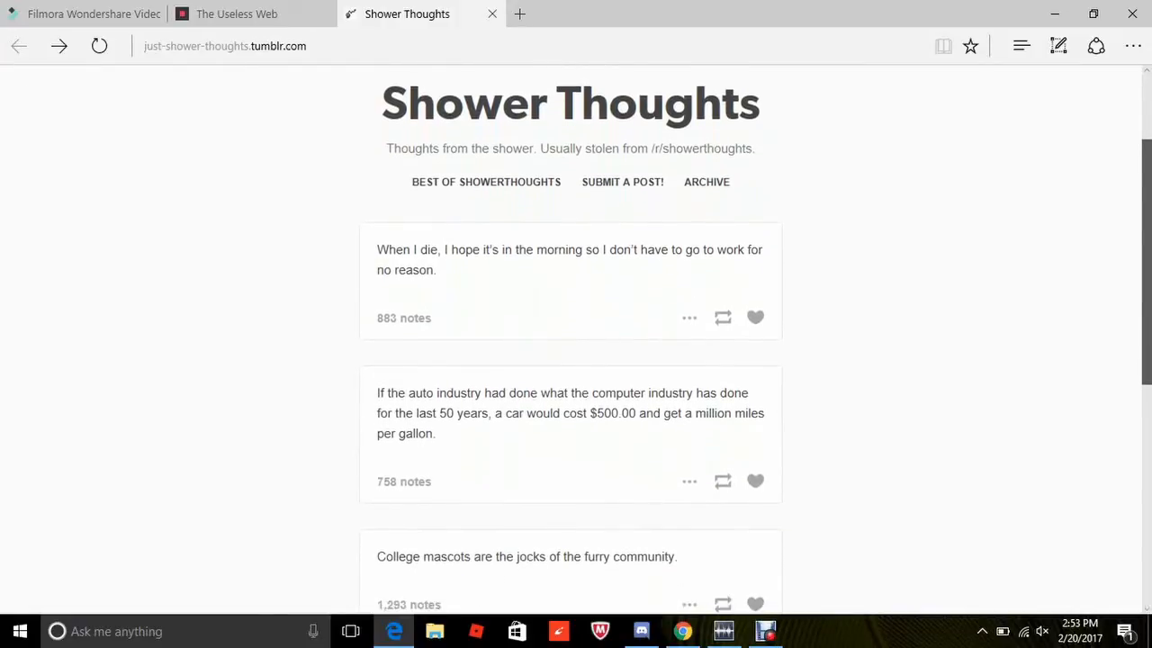
scroll(down, 3)
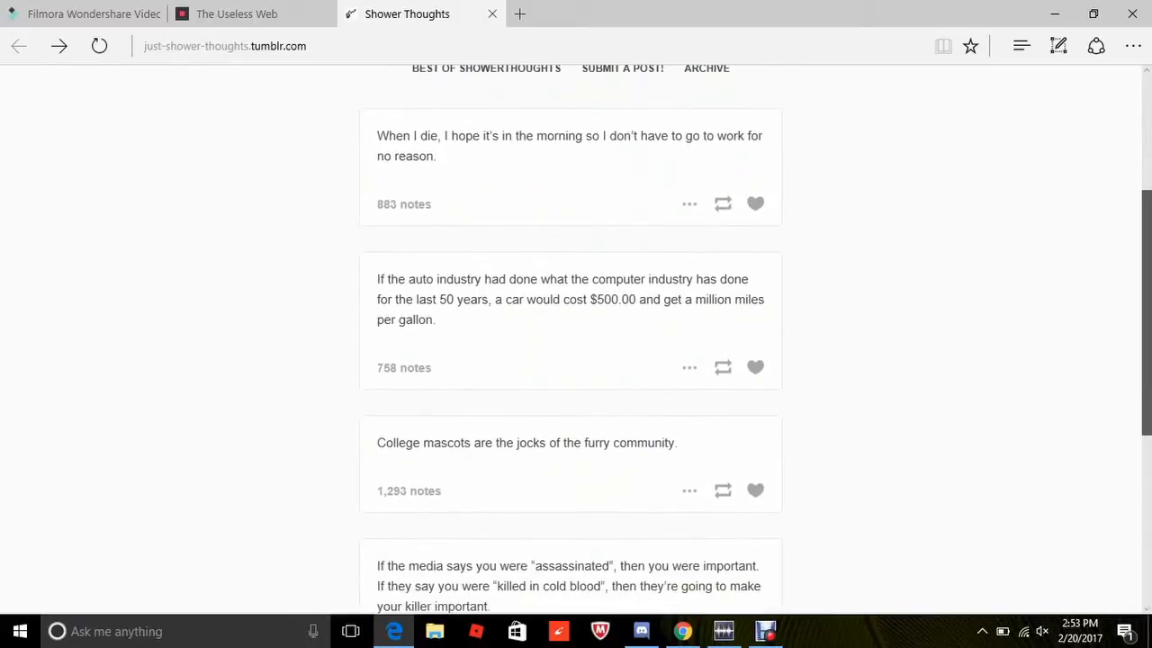
scroll(down, 3)
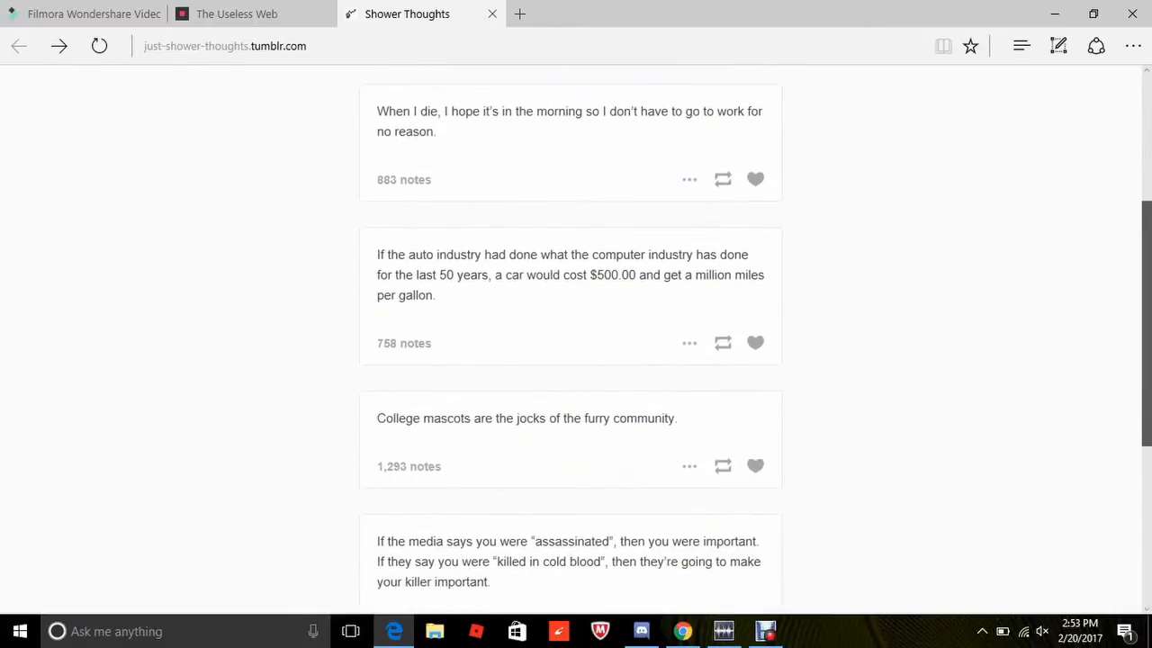
scroll(down, 3)
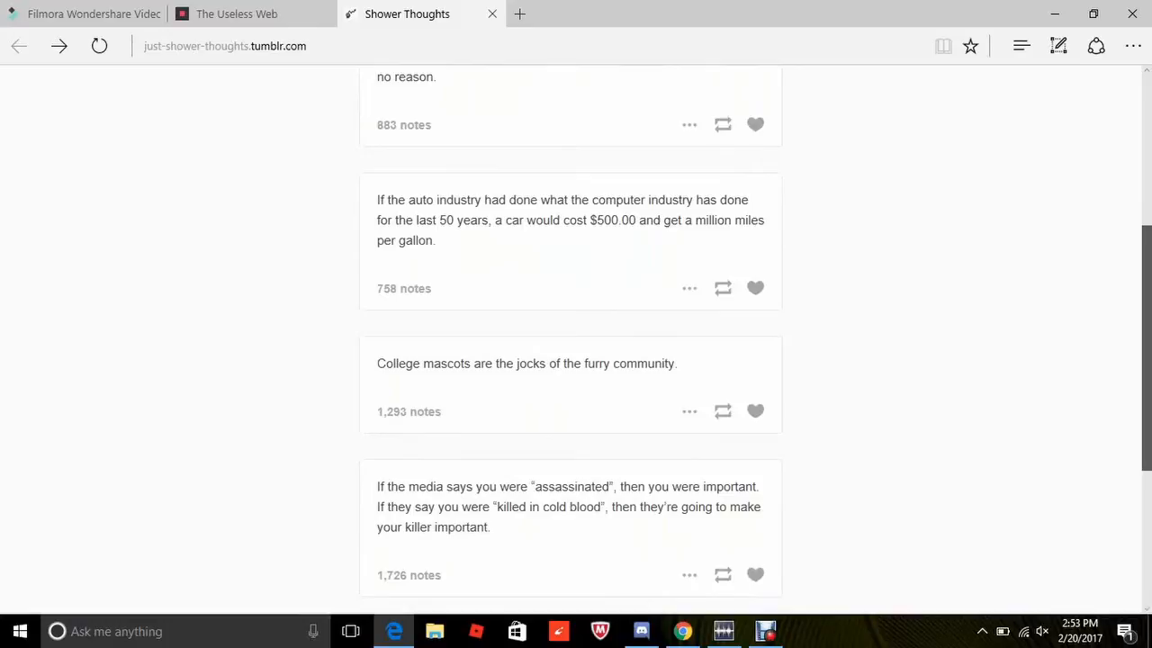
scroll(down, 3)
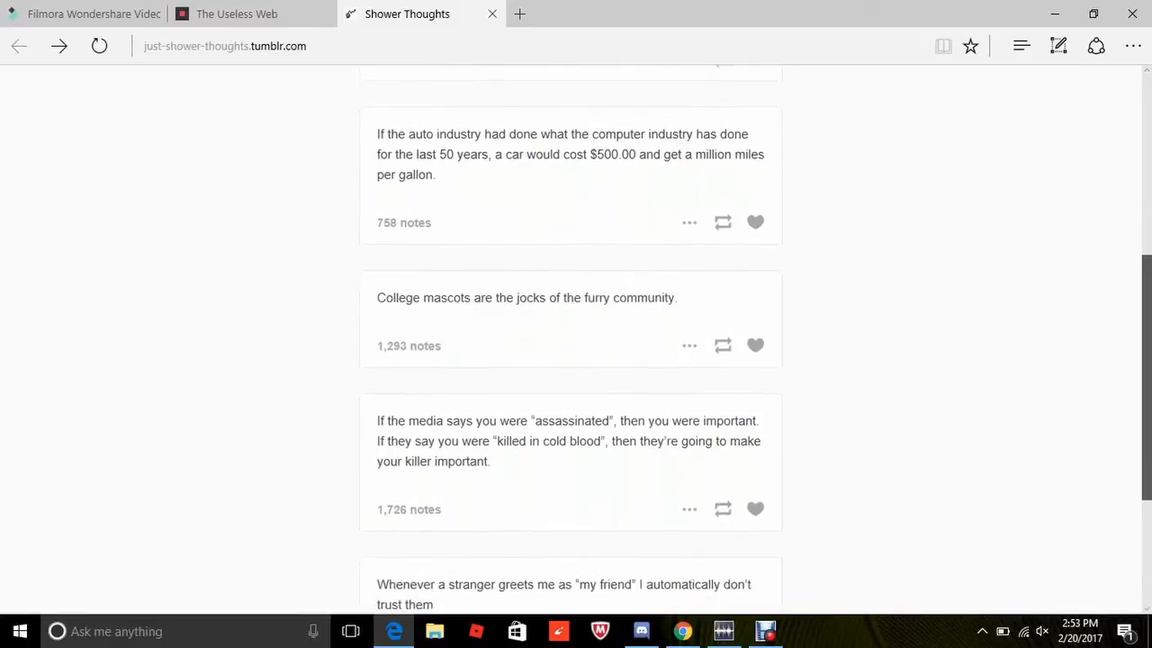
scroll(down, 3)
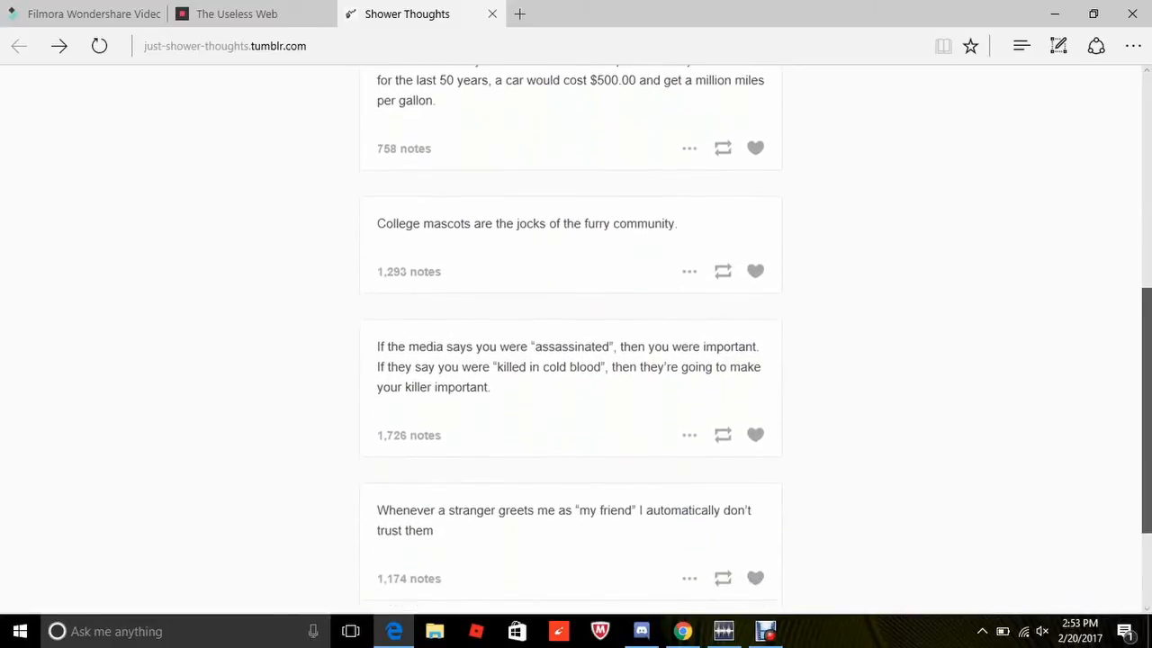
scroll(down, 3)
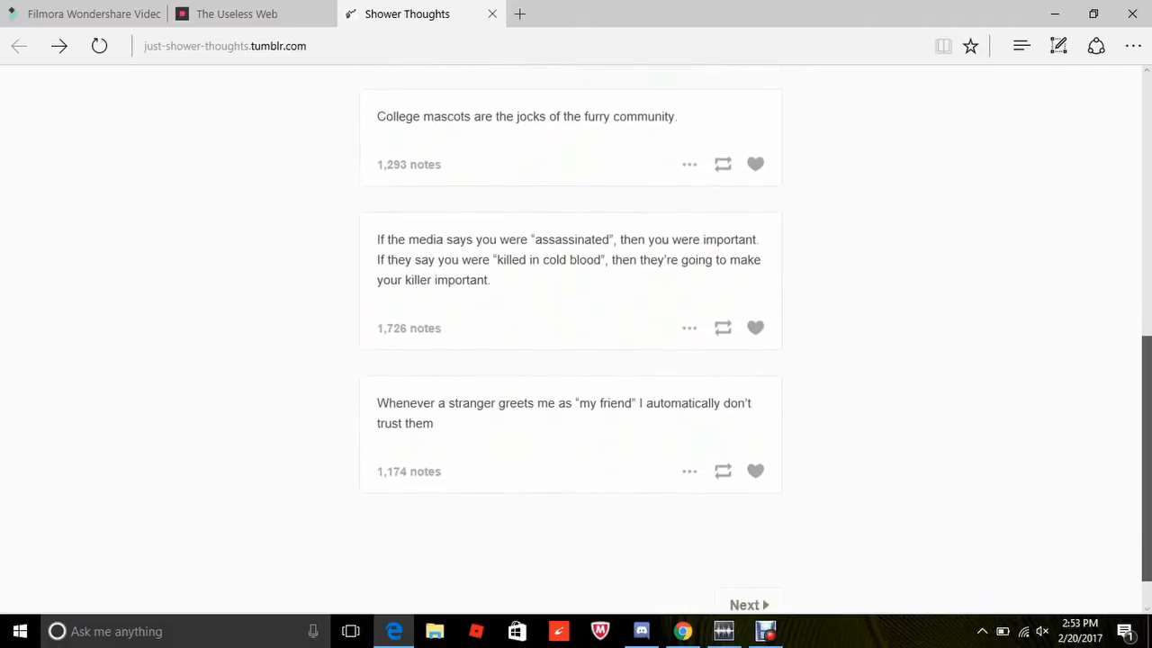
click(243, 13)
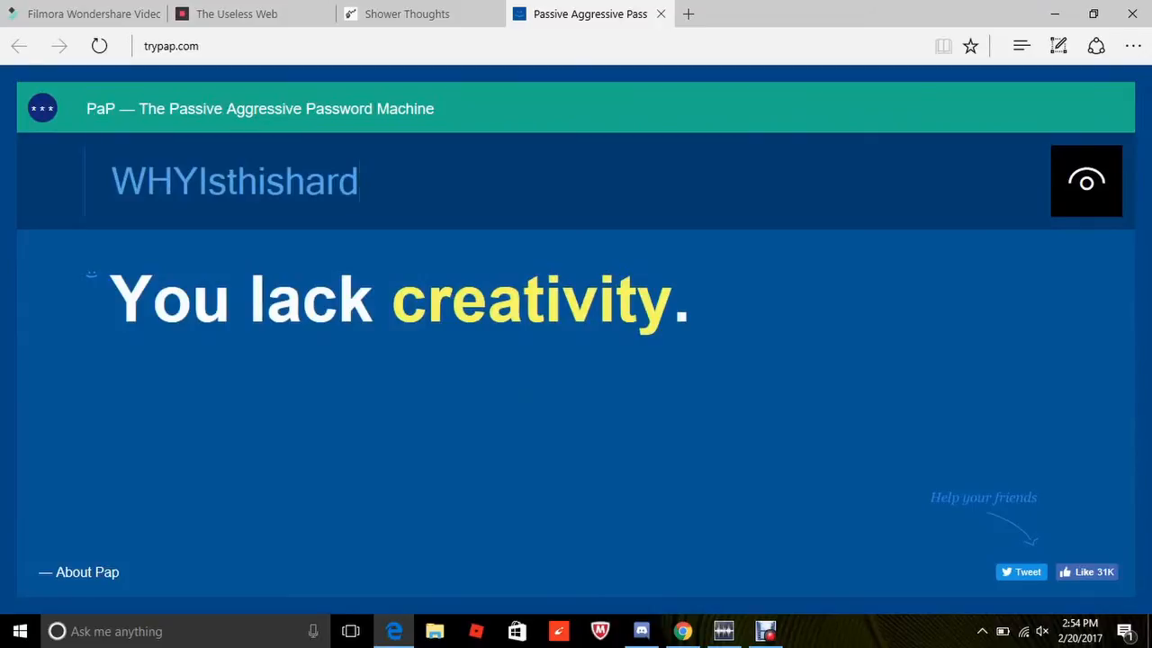
click(1085, 181)
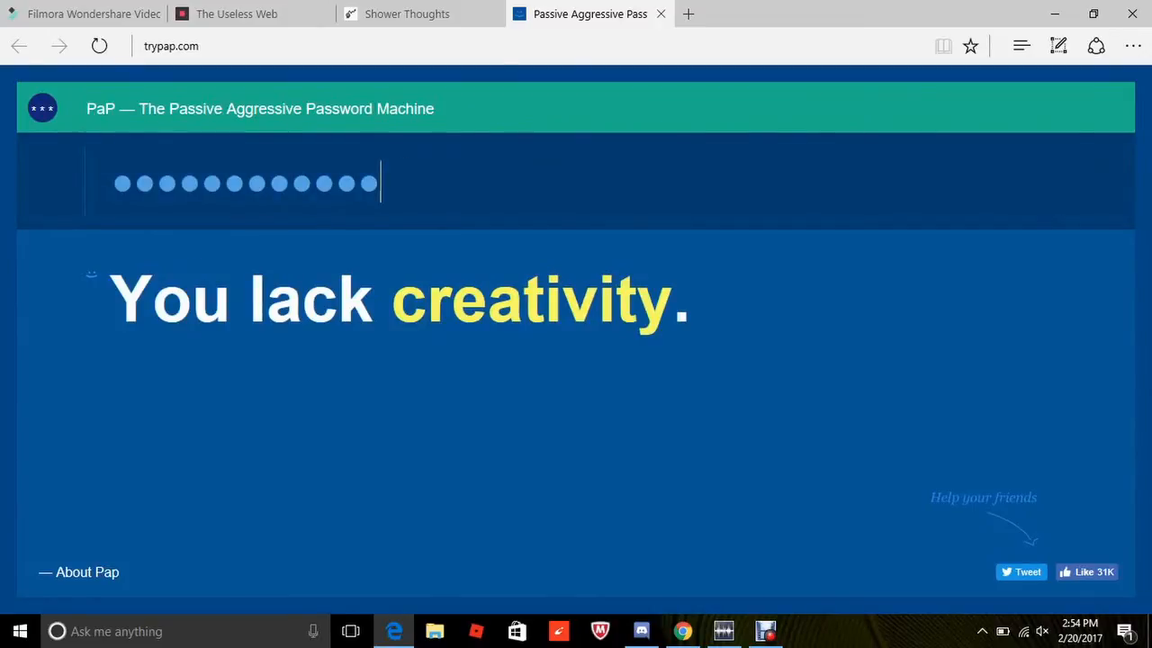